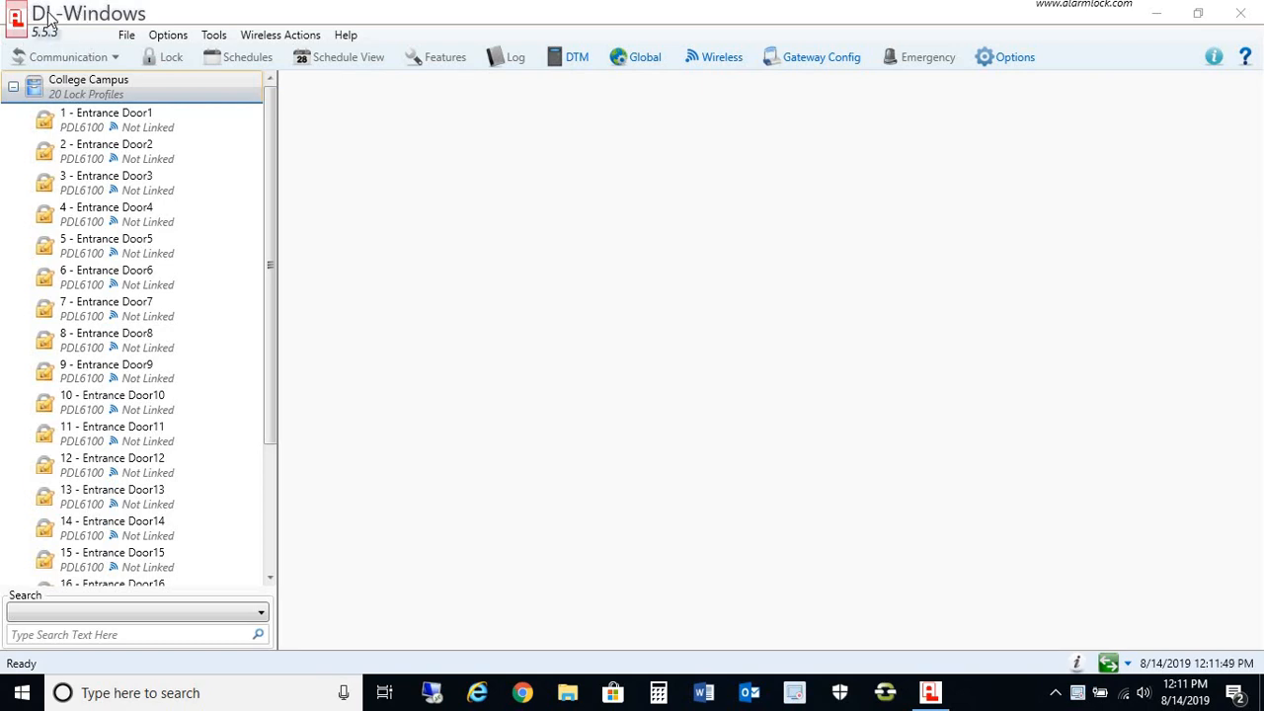
pyautogui.moveTo(414, 215)
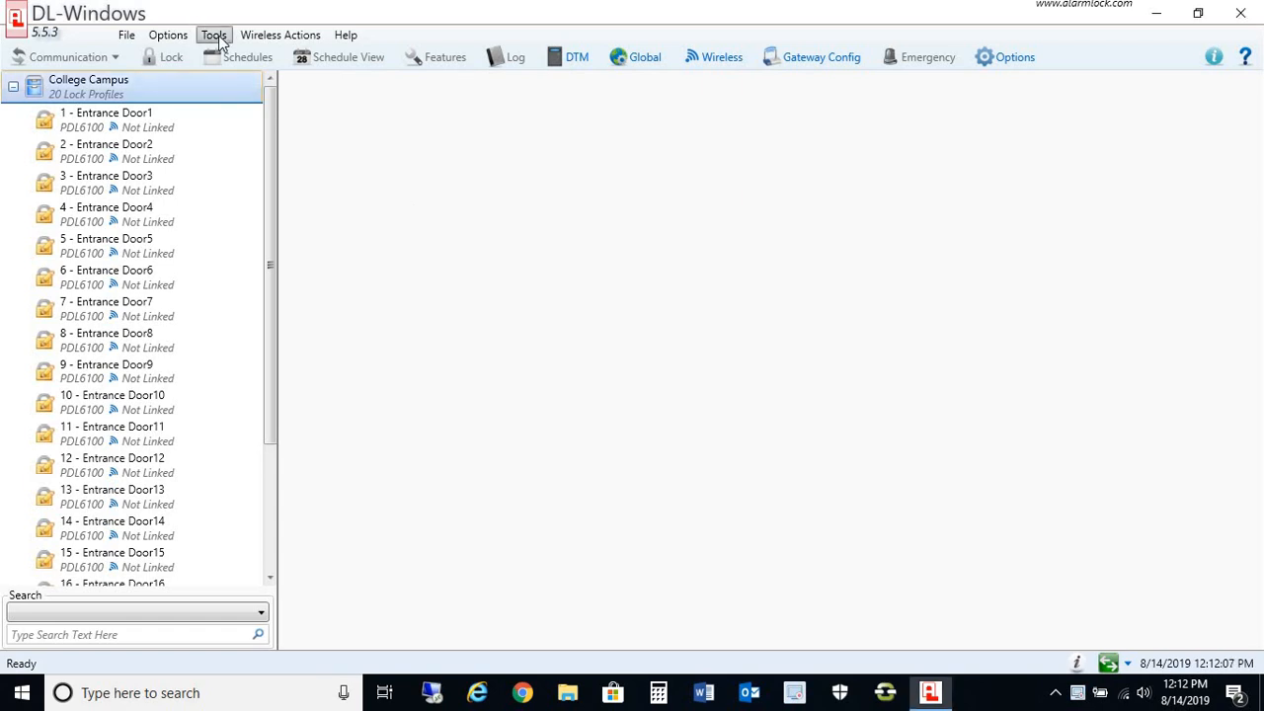
# Save a database backup with '-8-14-19' appended to the AlarmLock file name, and acknowledge completion
pyautogui.click(211, 32)
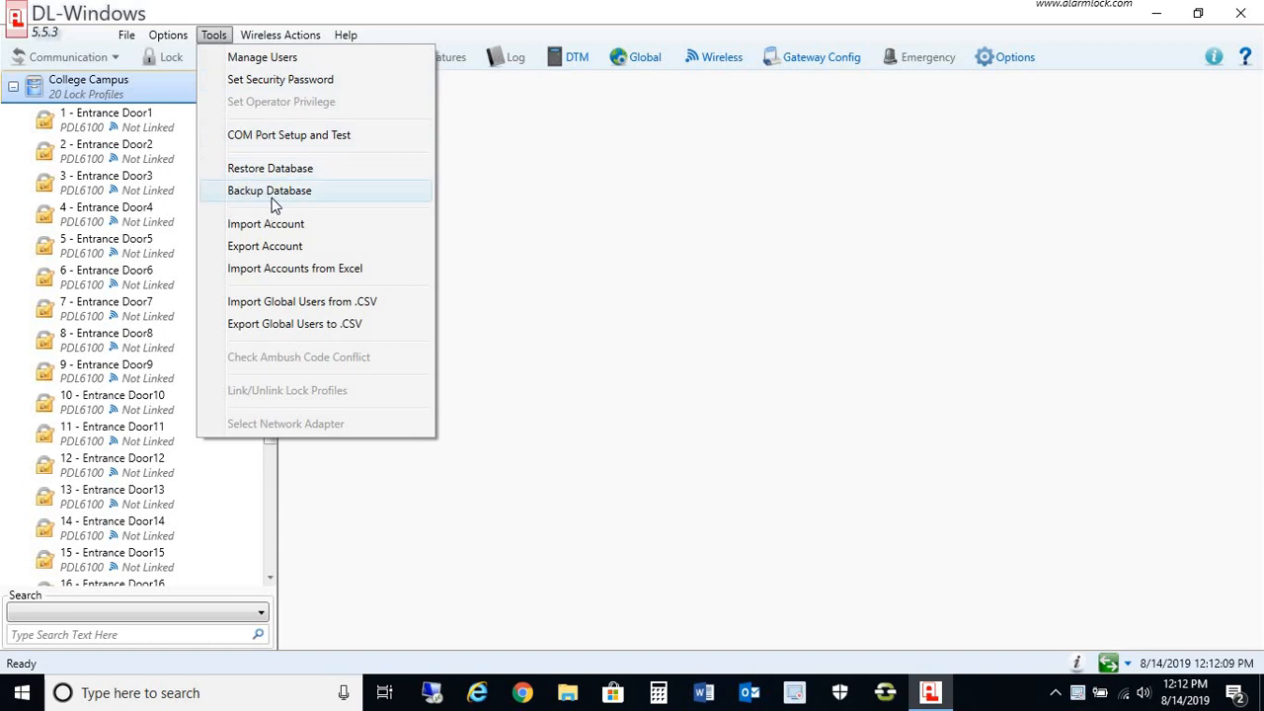
pyautogui.click(269, 191)
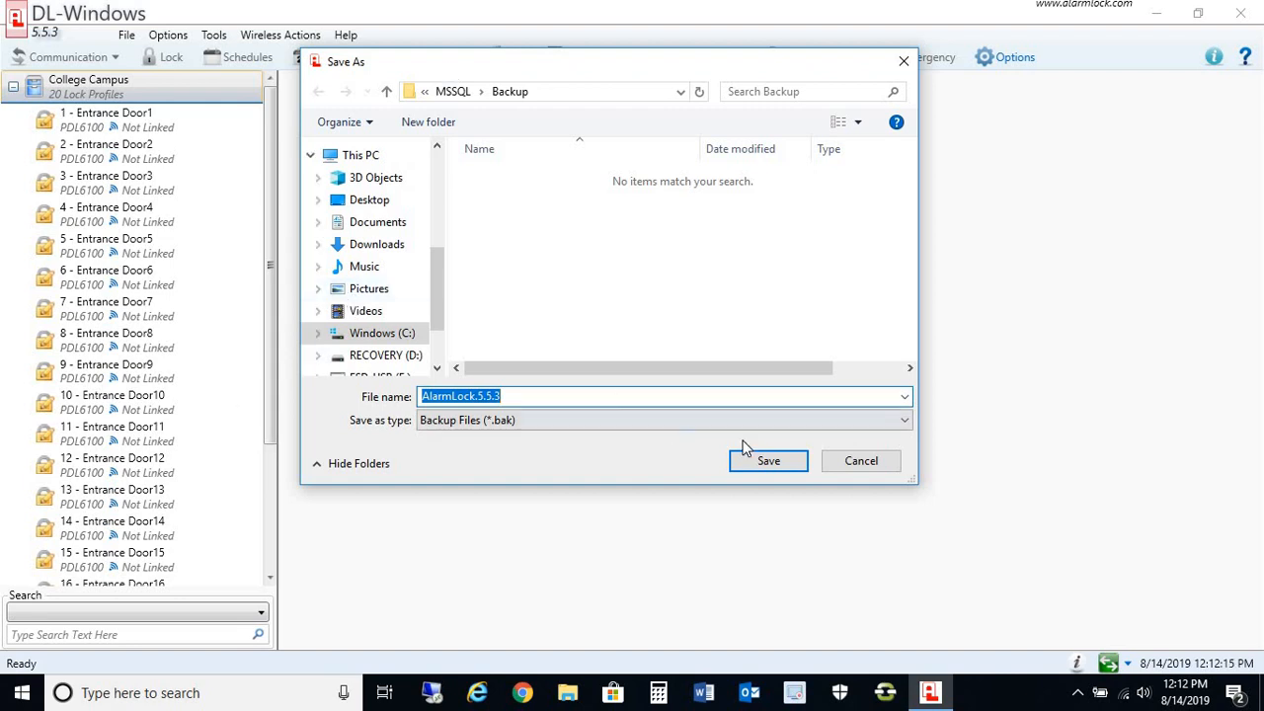
pyautogui.moveTo(507, 102)
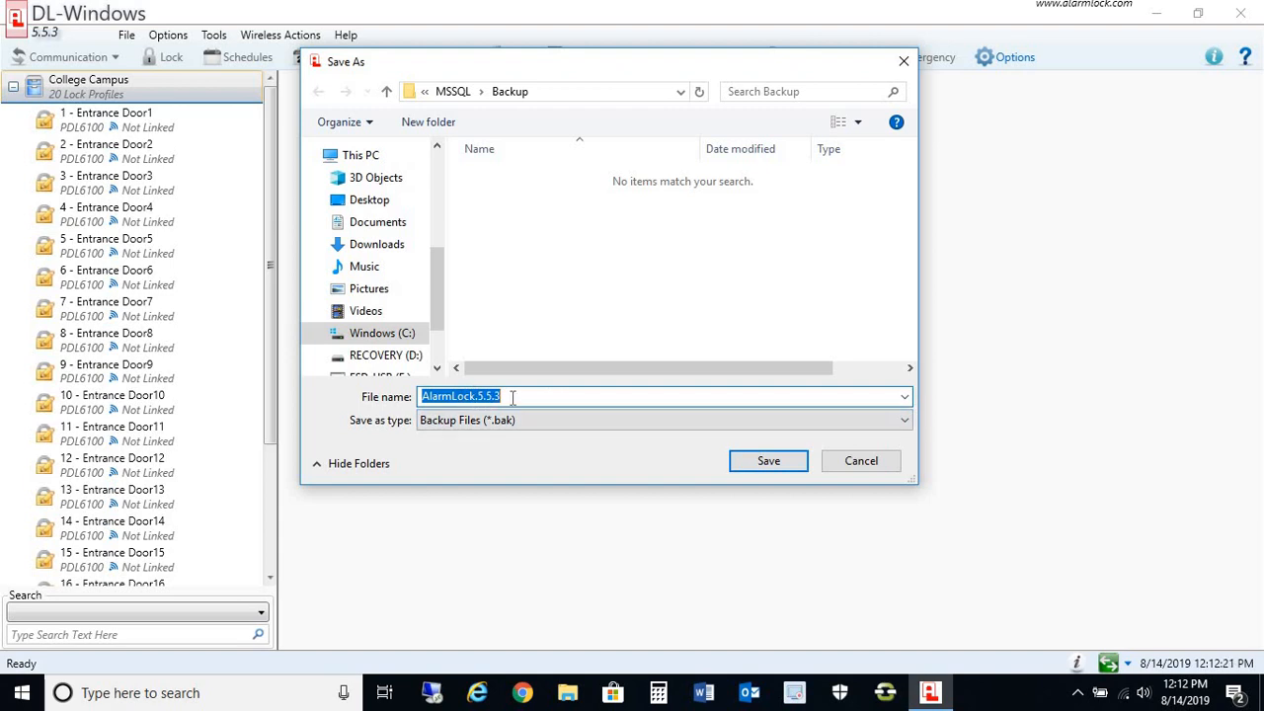
pyautogui.write('-')
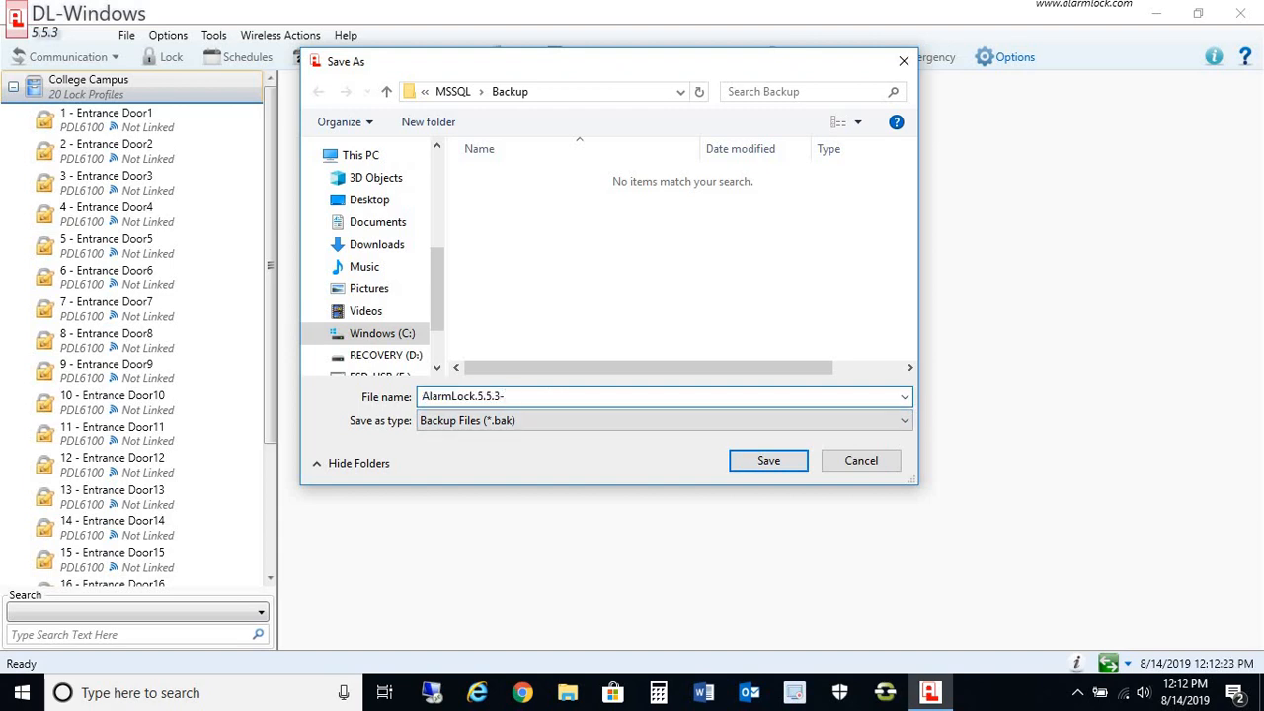
pyautogui.write('8-14-19')
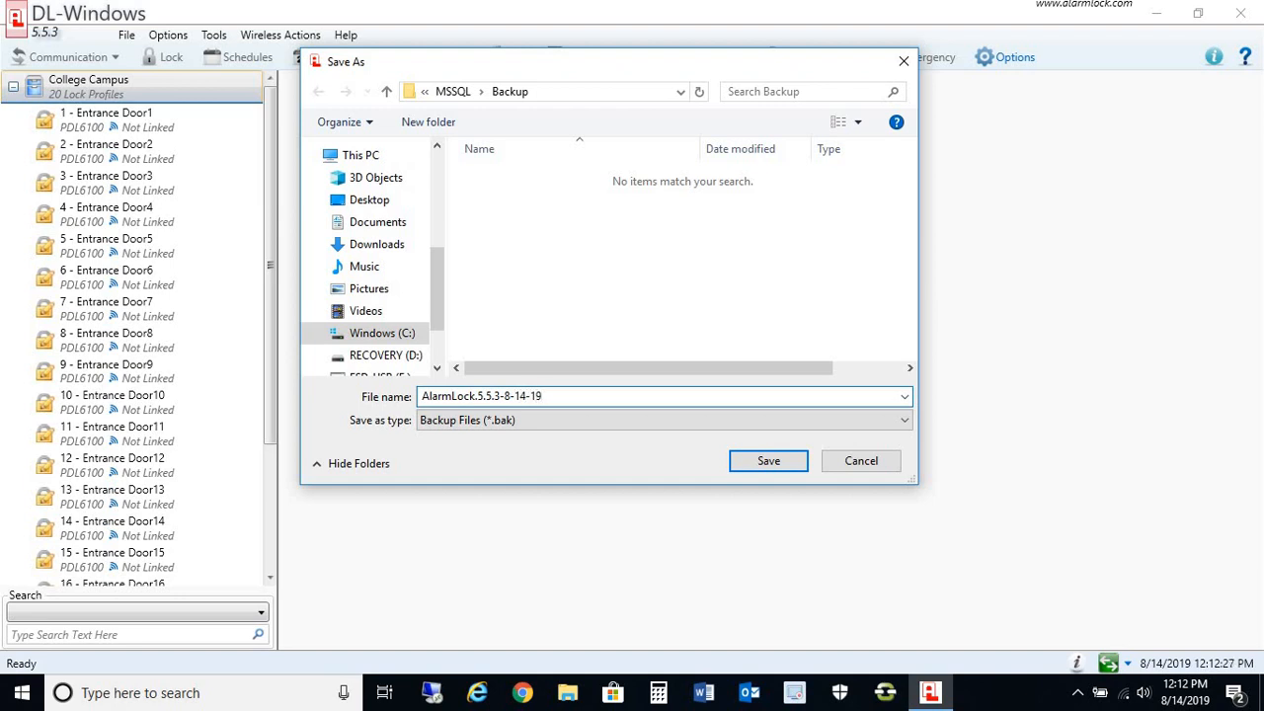
pyautogui.click(768, 460)
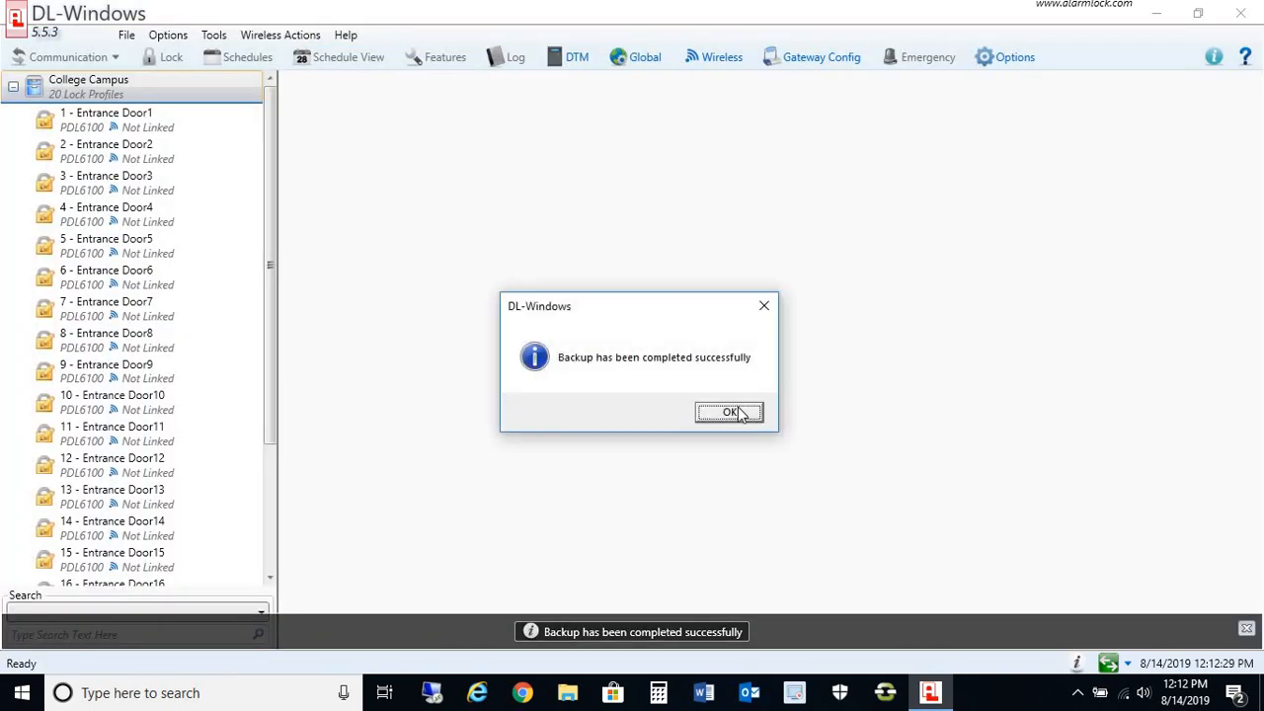
pyautogui.click(728, 412)
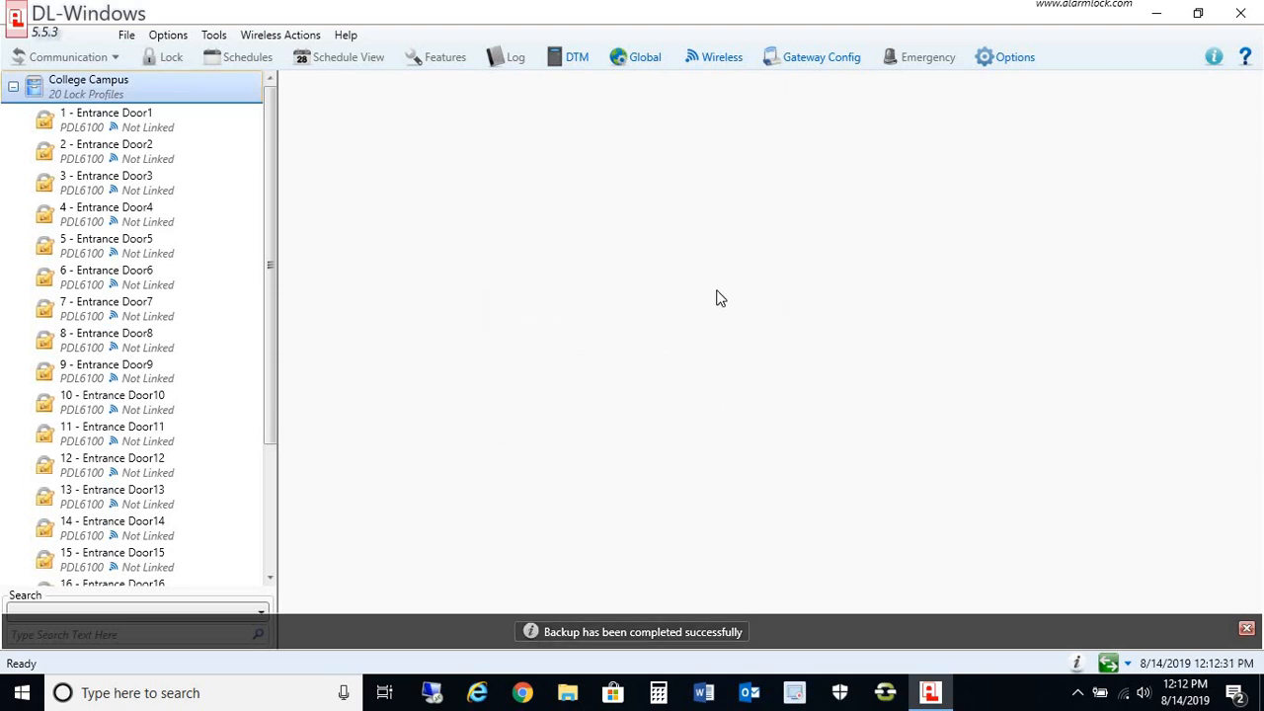
pyautogui.moveTo(1019, 56)
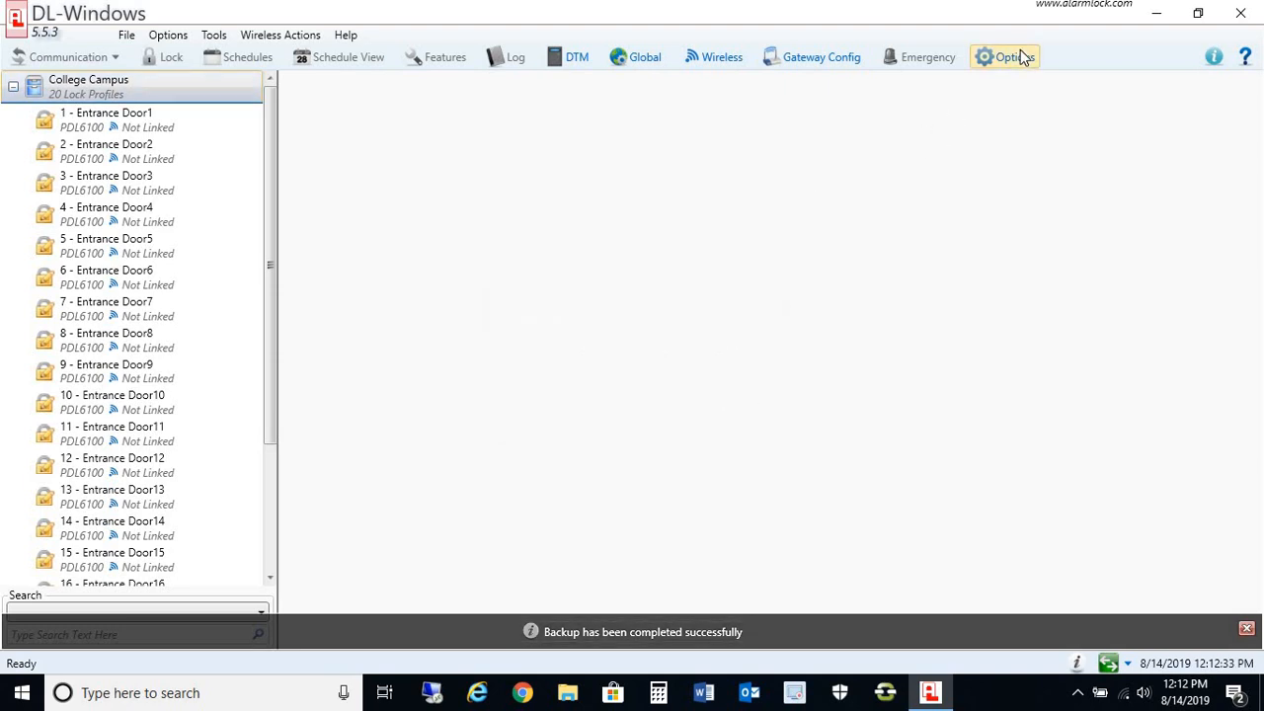
# Keep automatic backups set to Daily in the MSSQL Backup location, then launch File Explorer
pyautogui.click(1014, 56)
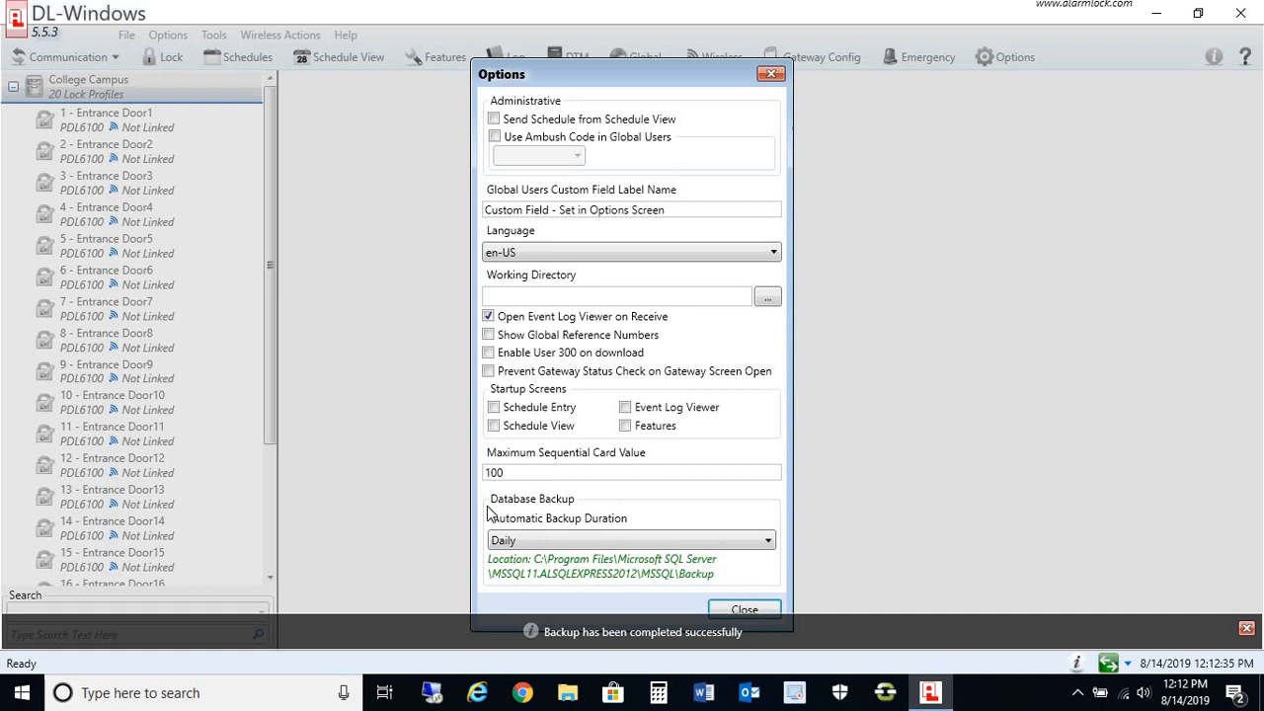
pyautogui.moveTo(512, 510)
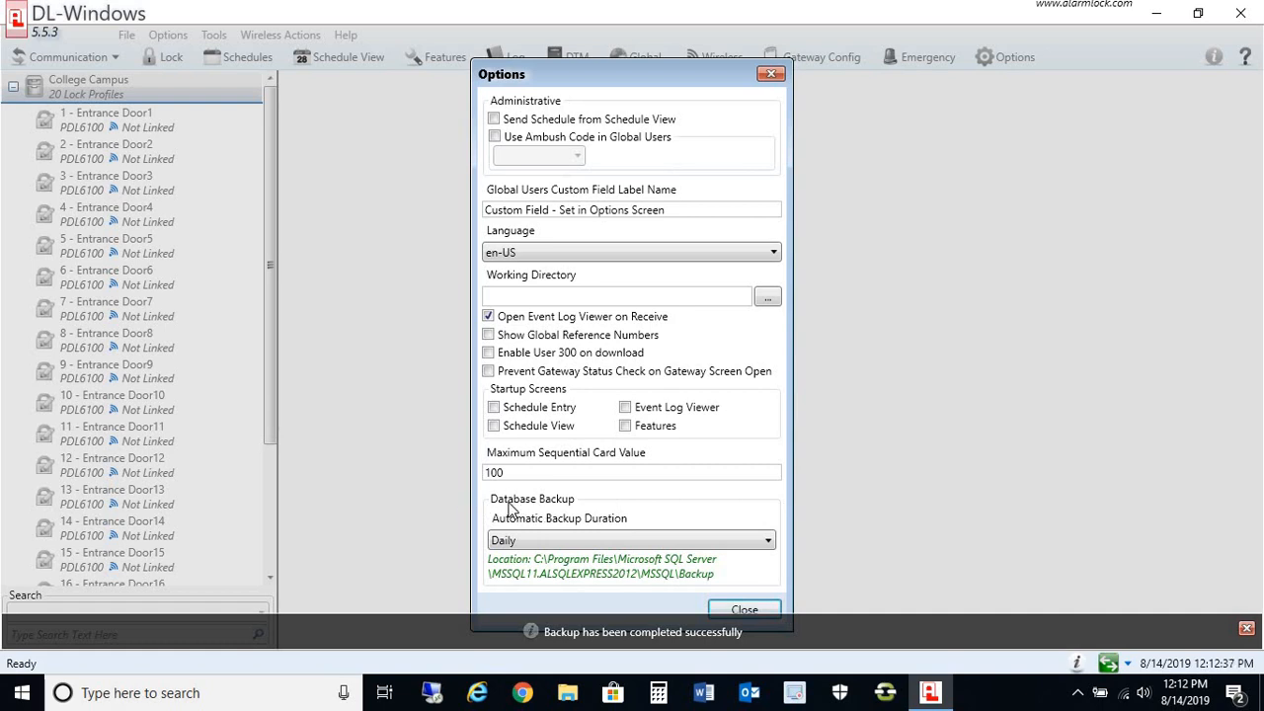
pyautogui.moveTo(563, 524)
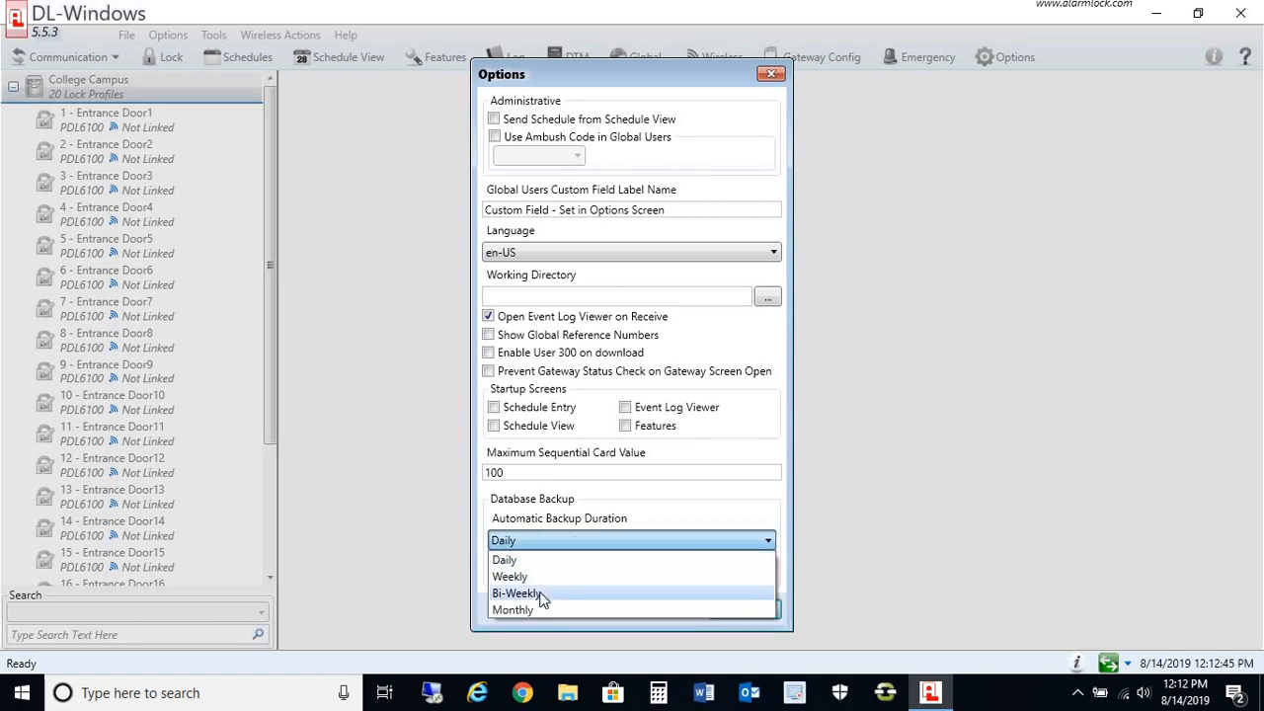
pyautogui.click(504, 560)
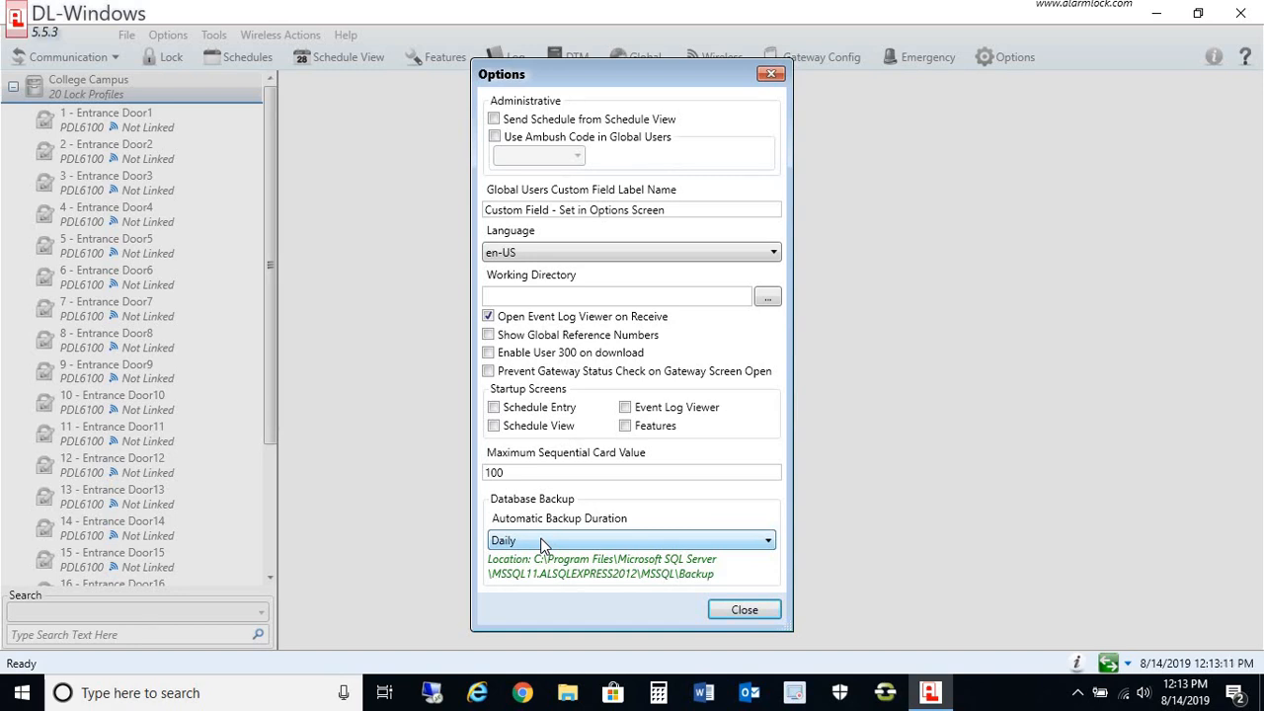
pyautogui.moveTo(550, 546)
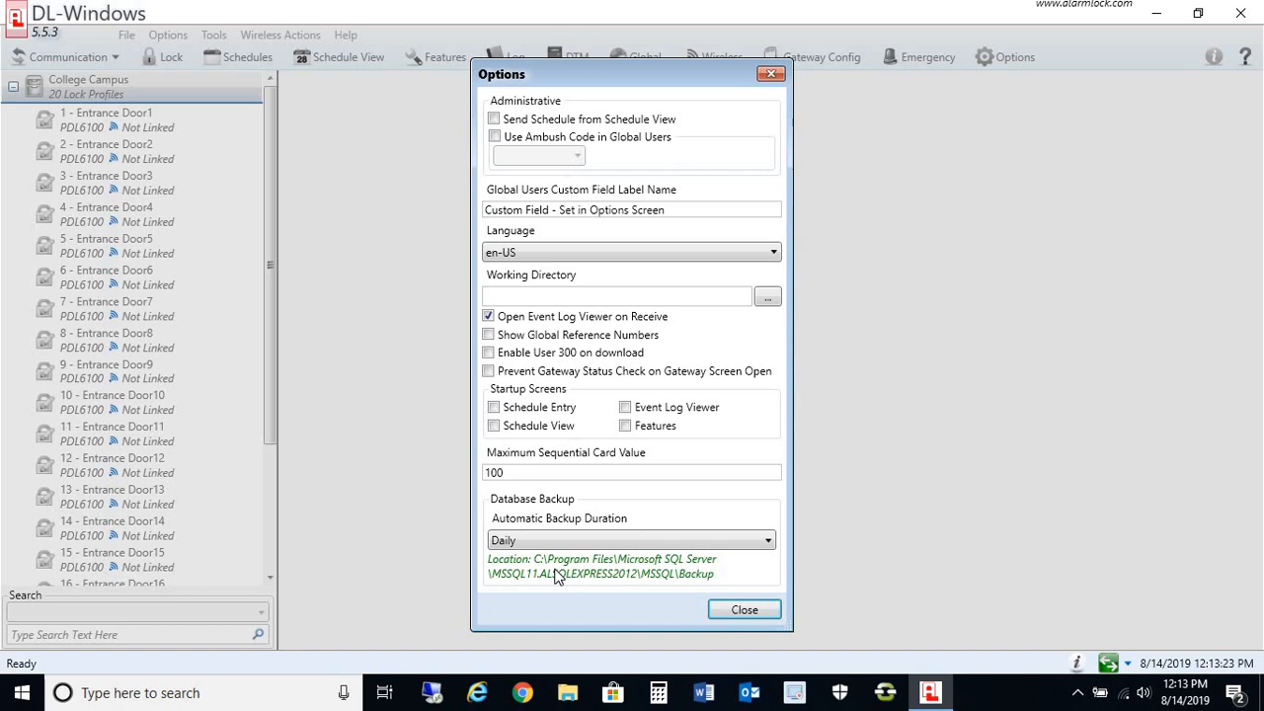
pyautogui.moveTo(569, 576)
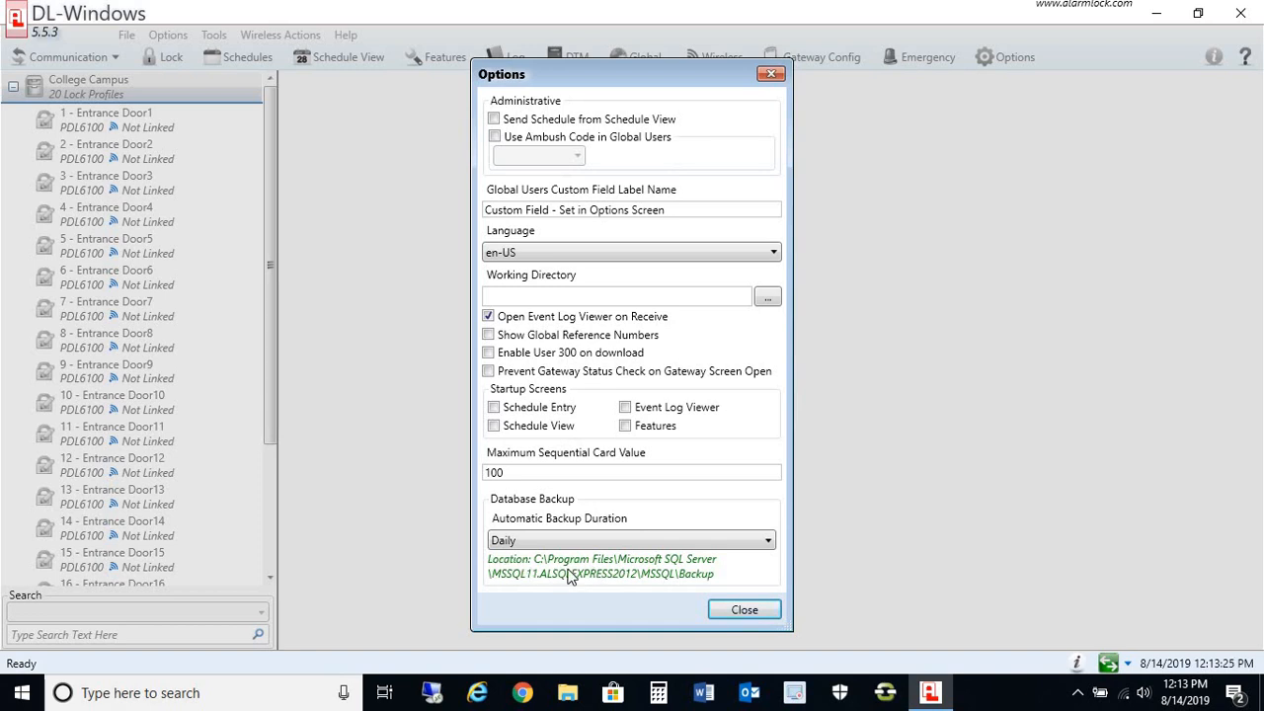
pyautogui.moveTo(745, 610)
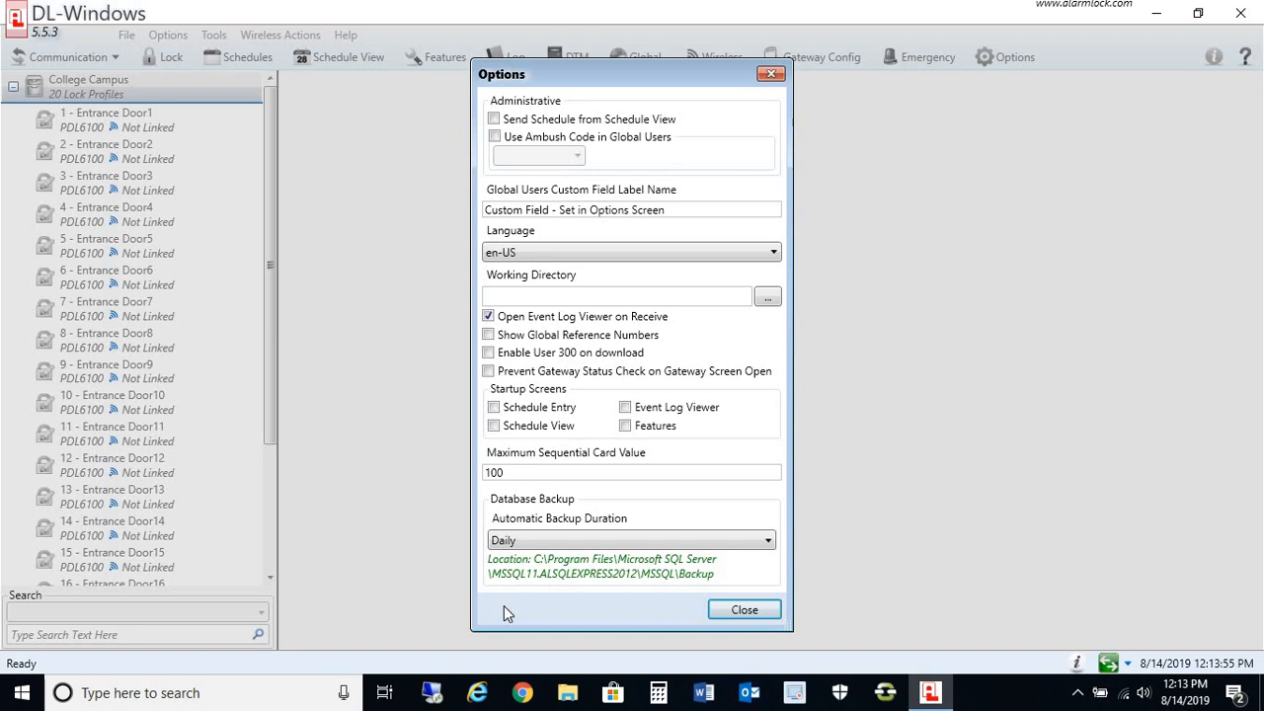
pyautogui.click(567, 692)
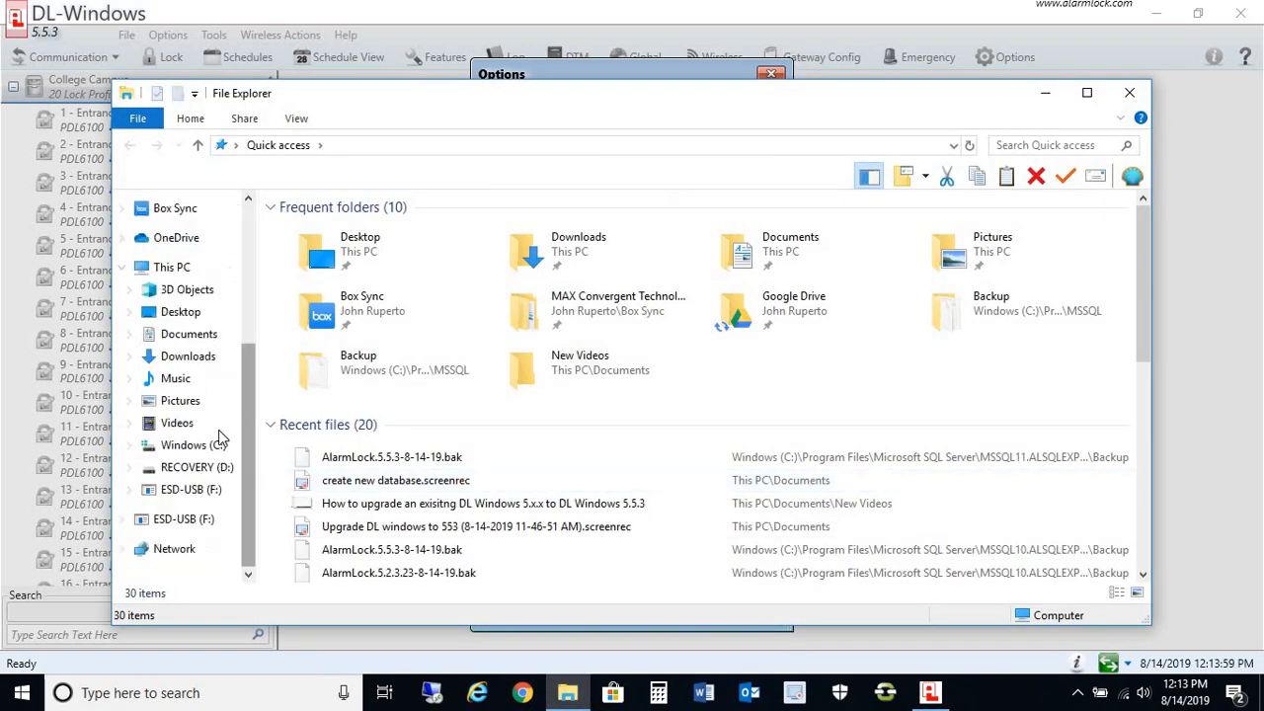
# Browse C: > Program Files > Microsoft SQL Server > MSSQL11.ALSQLEXPRESS2012 > MSSQL > Backup
pyautogui.click(172, 267)
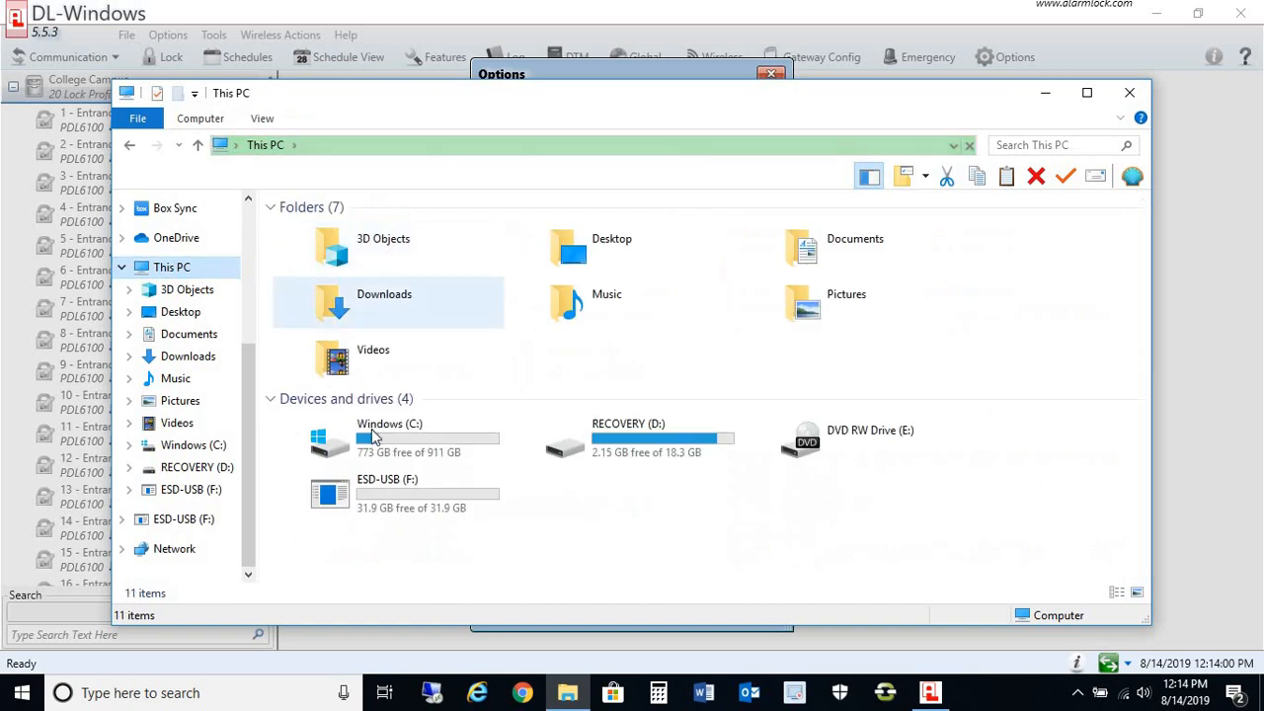
pyautogui.doubleClick(389, 439)
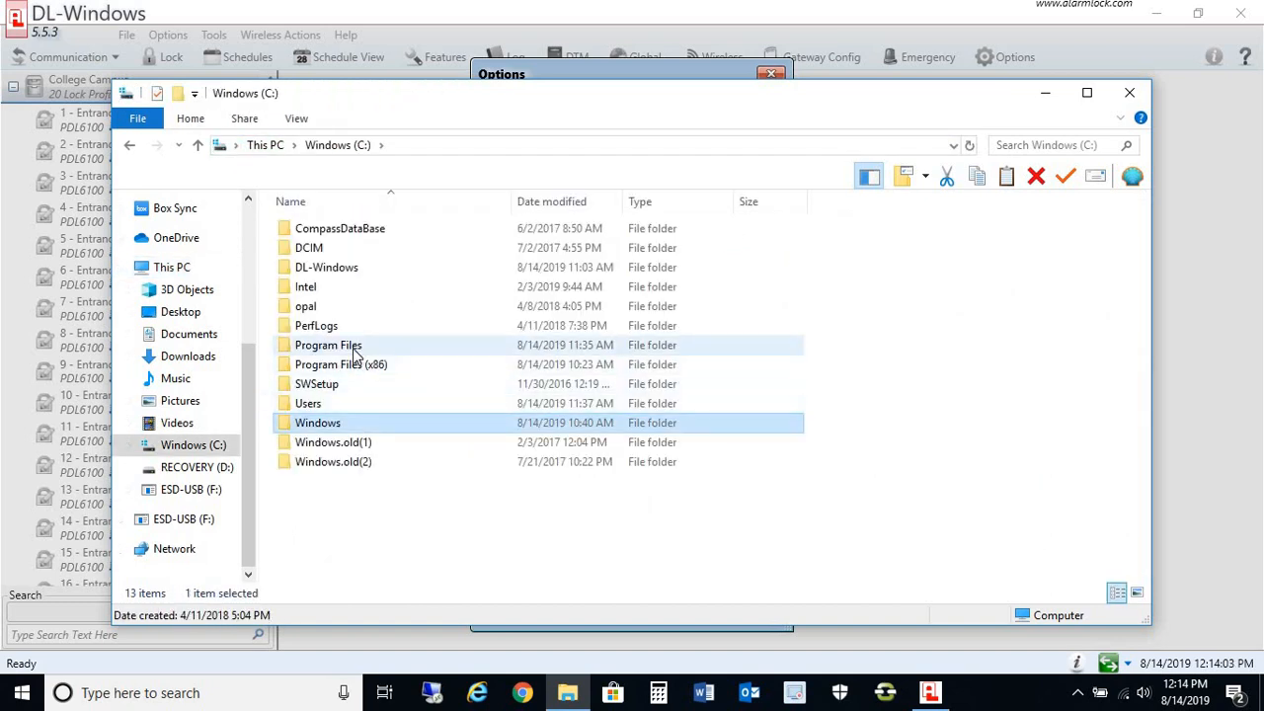
pyautogui.doubleClick(328, 344)
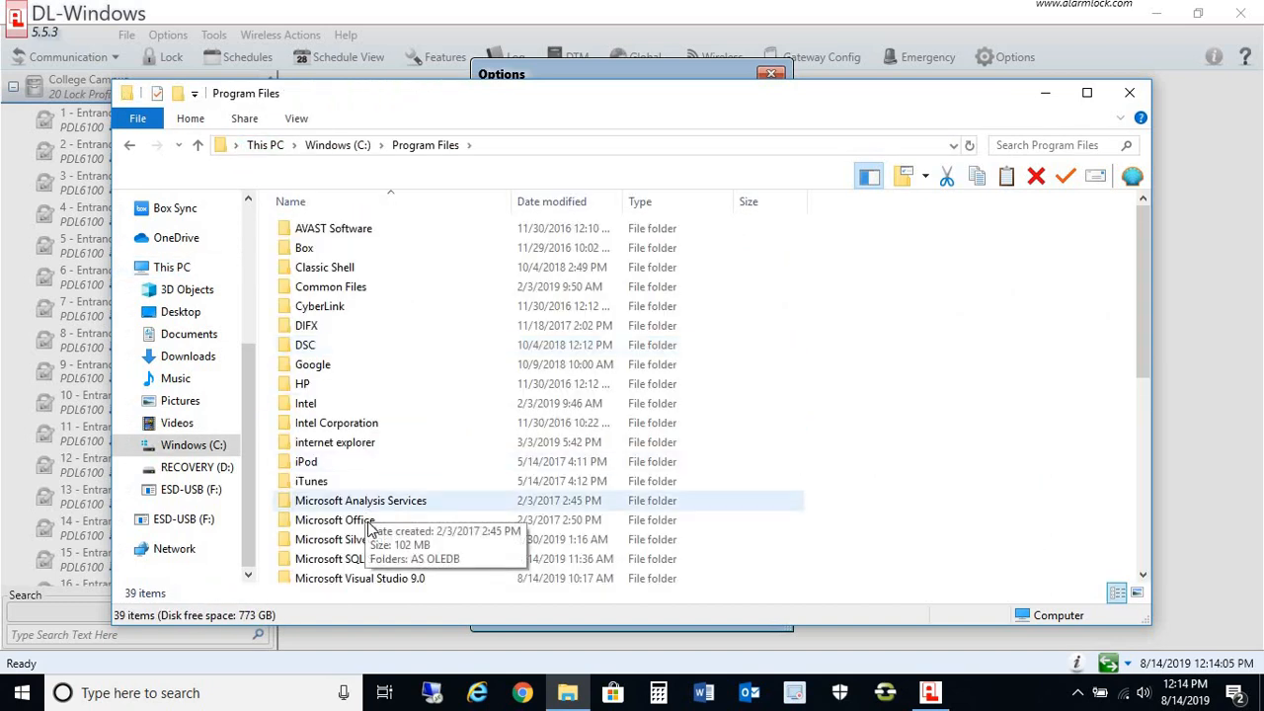
pyautogui.click(345, 559)
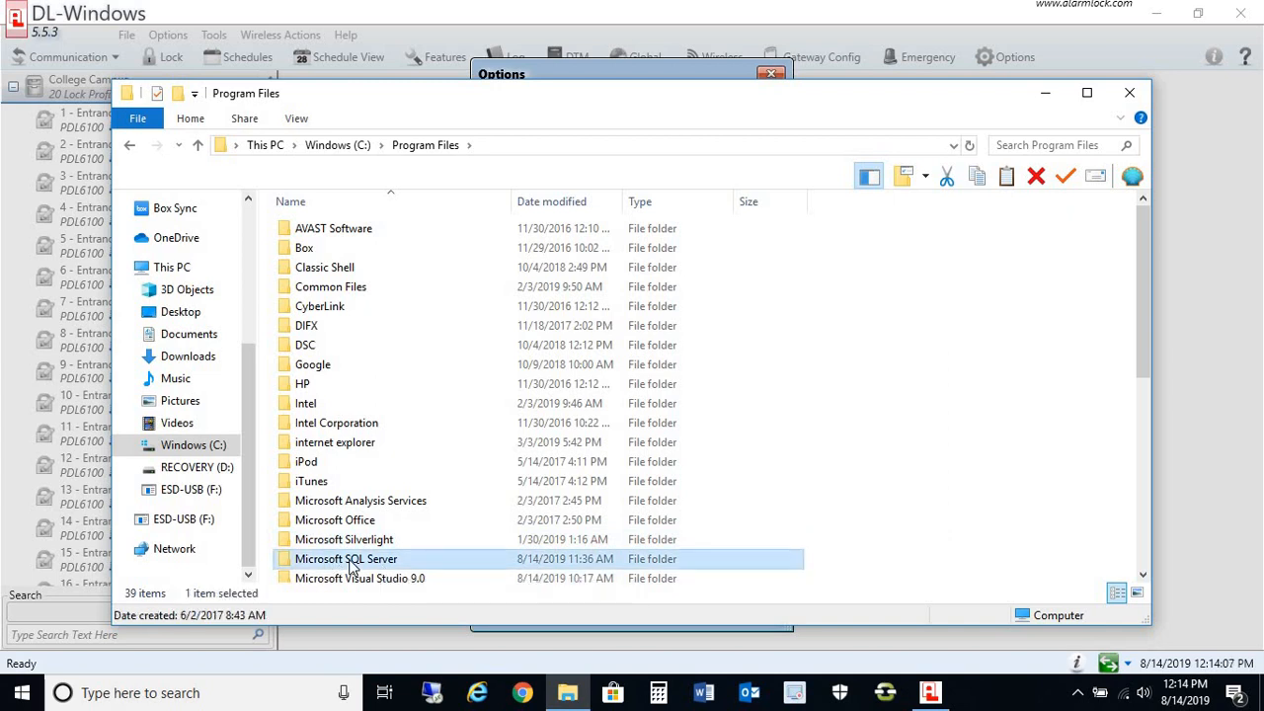
pyautogui.doubleClick(346, 559)
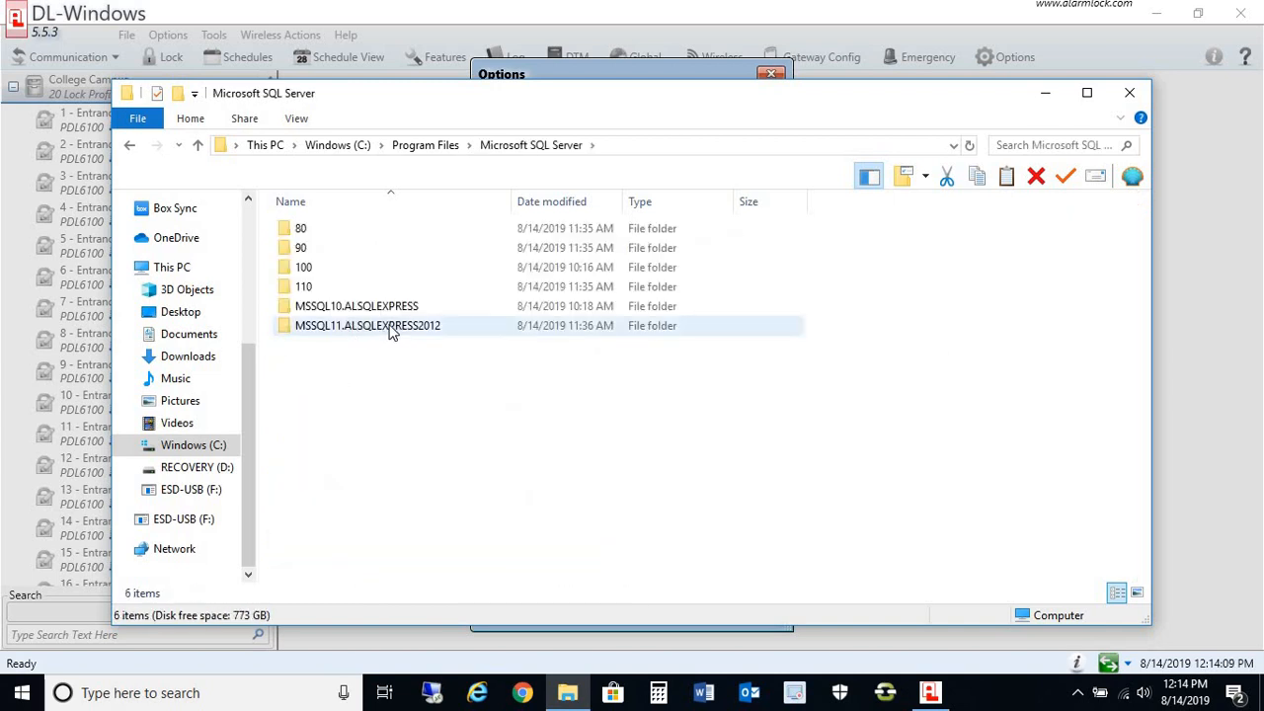
pyautogui.doubleClick(366, 325)
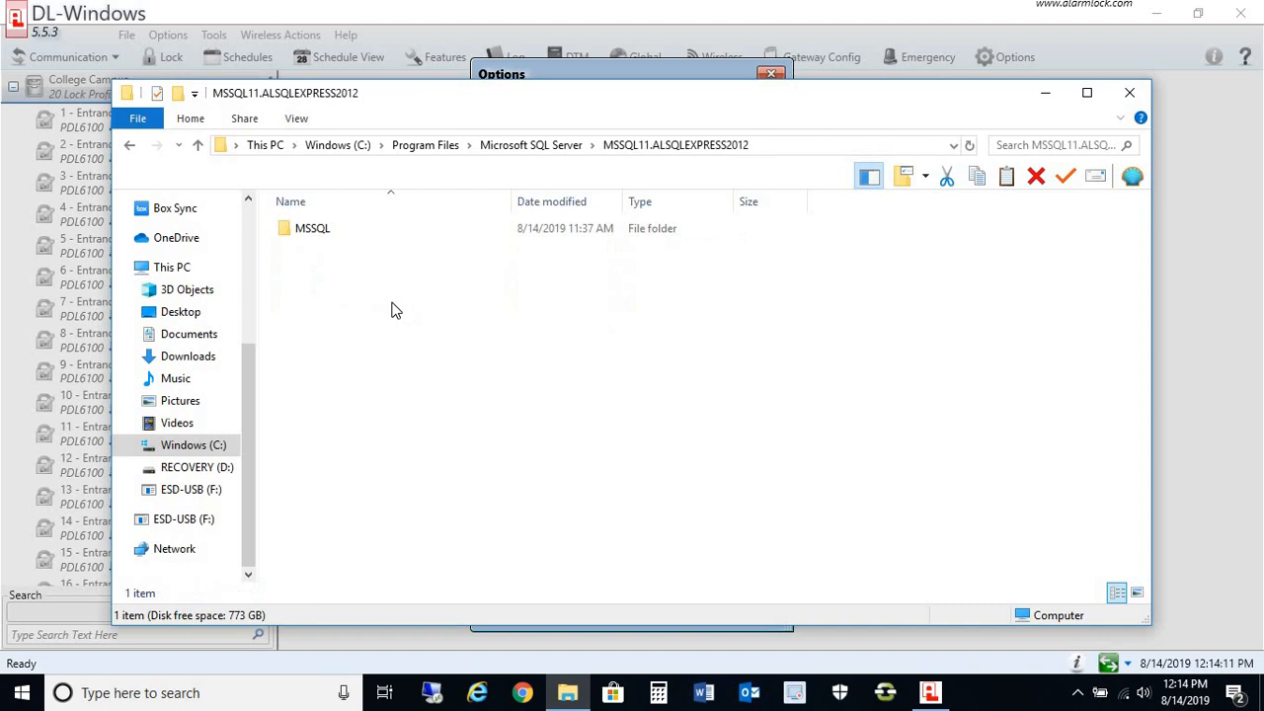
pyautogui.click(312, 228)
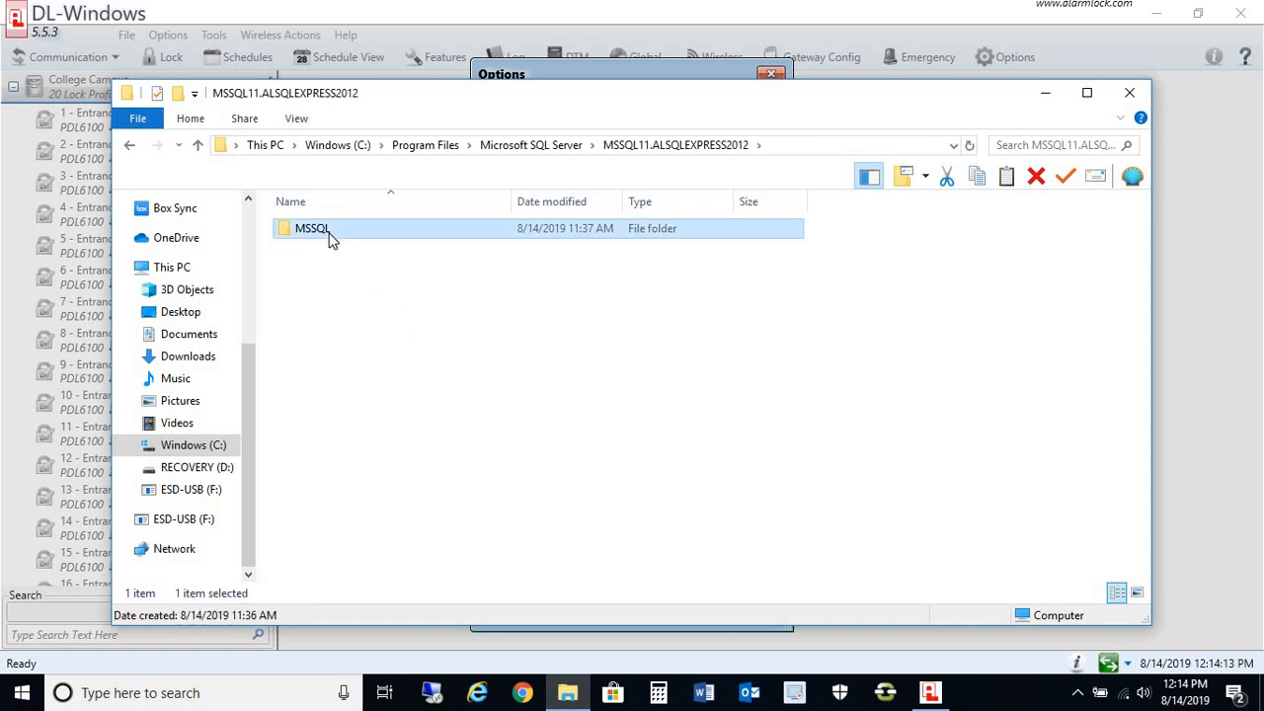
pyautogui.doubleClick(311, 228)
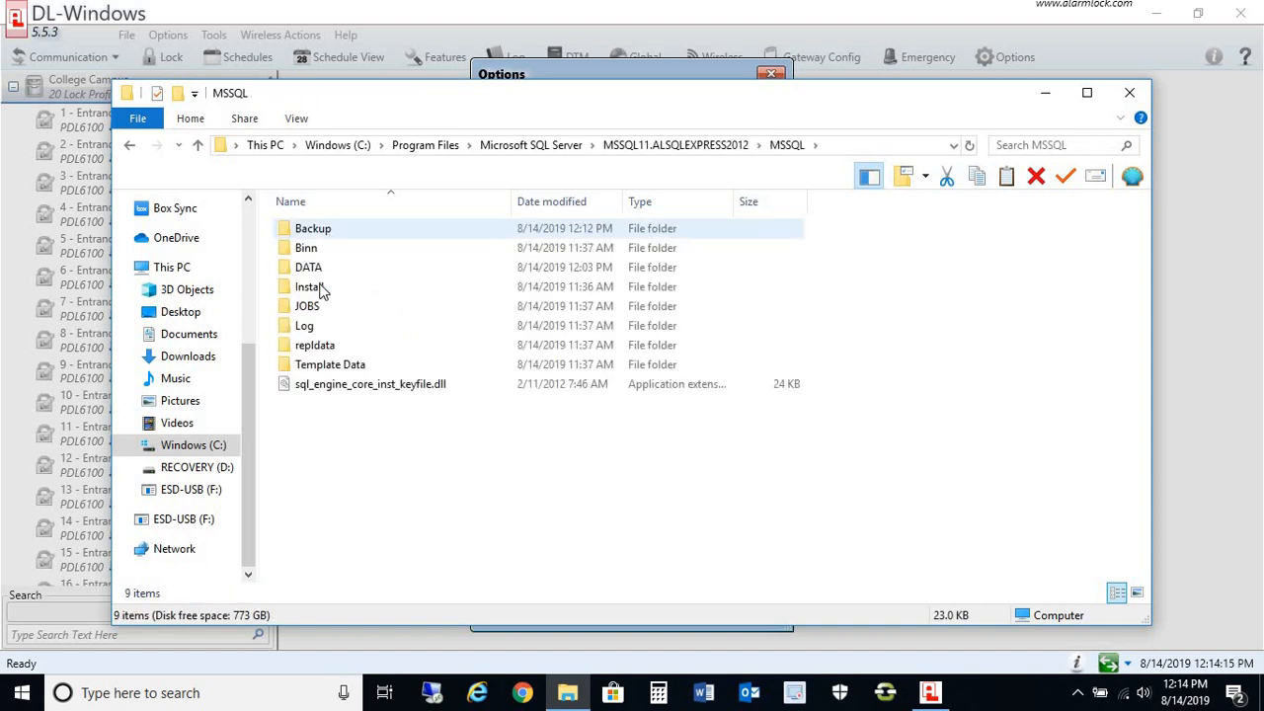
pyautogui.doubleClick(312, 228)
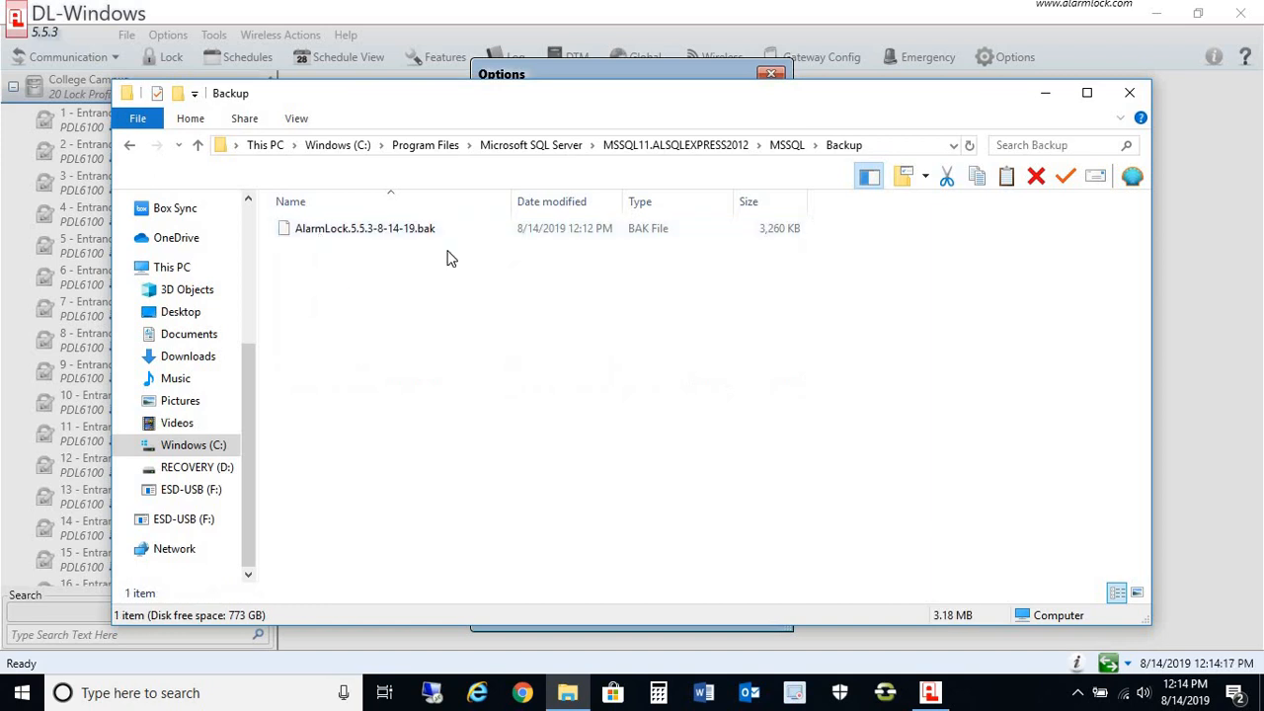
pyautogui.moveTo(373, 237)
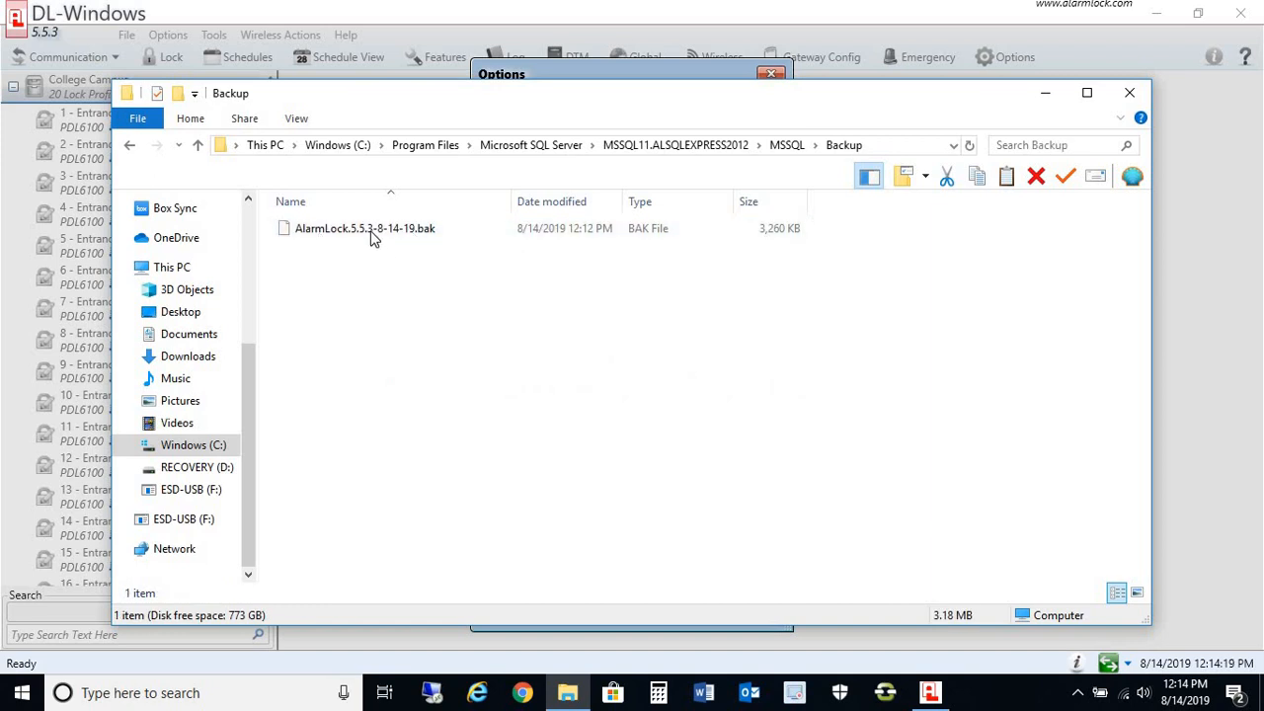
pyautogui.moveTo(367, 235)
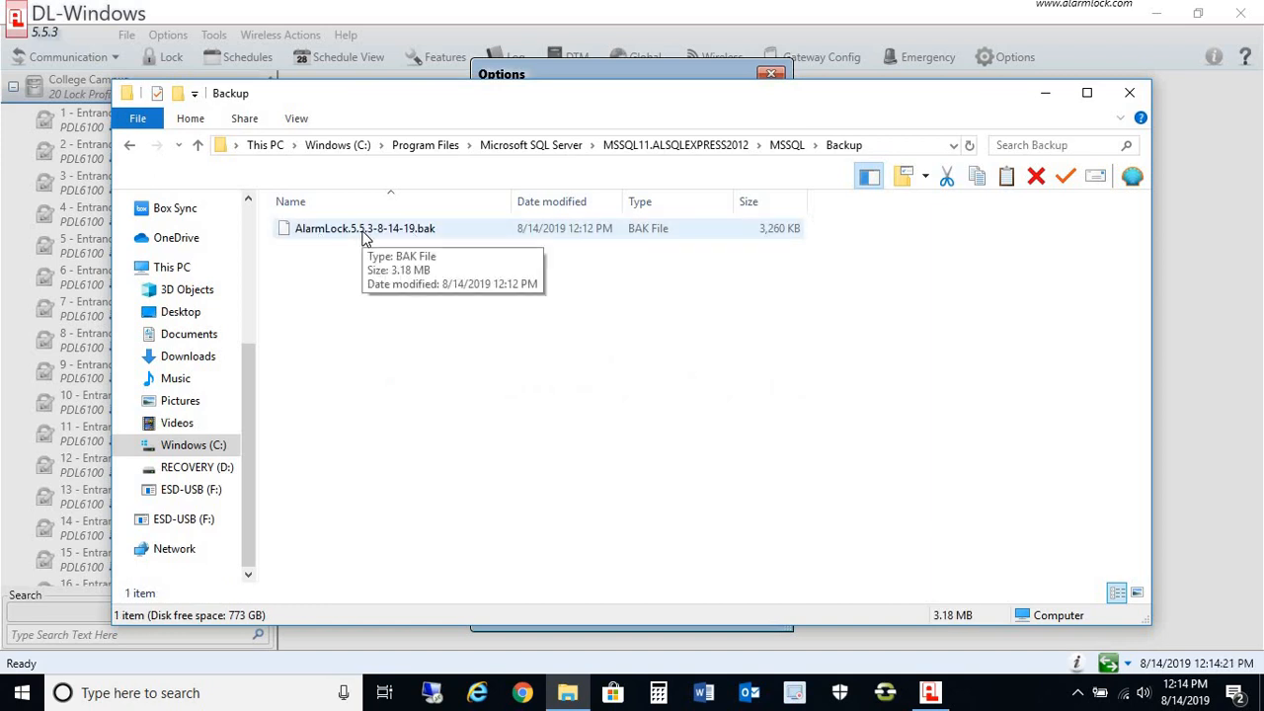
# Copy AlarmLock.5.5.3-8-14-19.bak and paste it onto the ESD-USB (F:) drive
pyautogui.rightClick(365, 228)
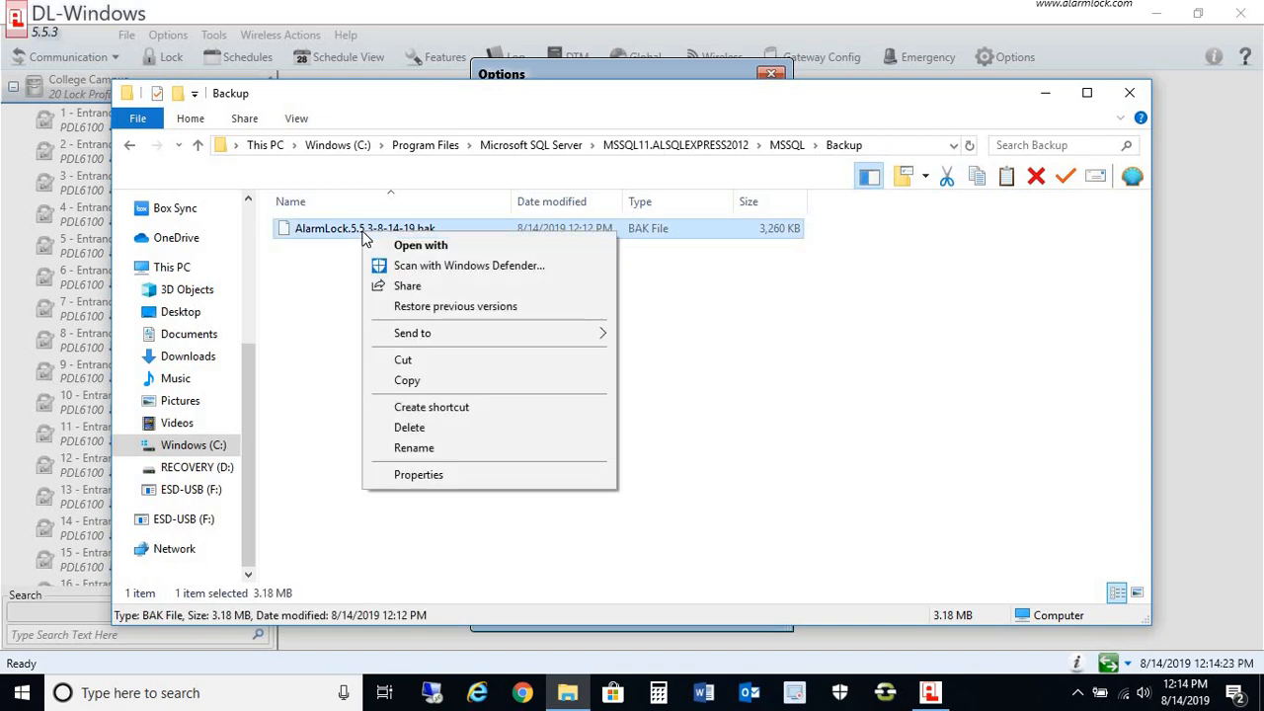
pyautogui.moveTo(407, 383)
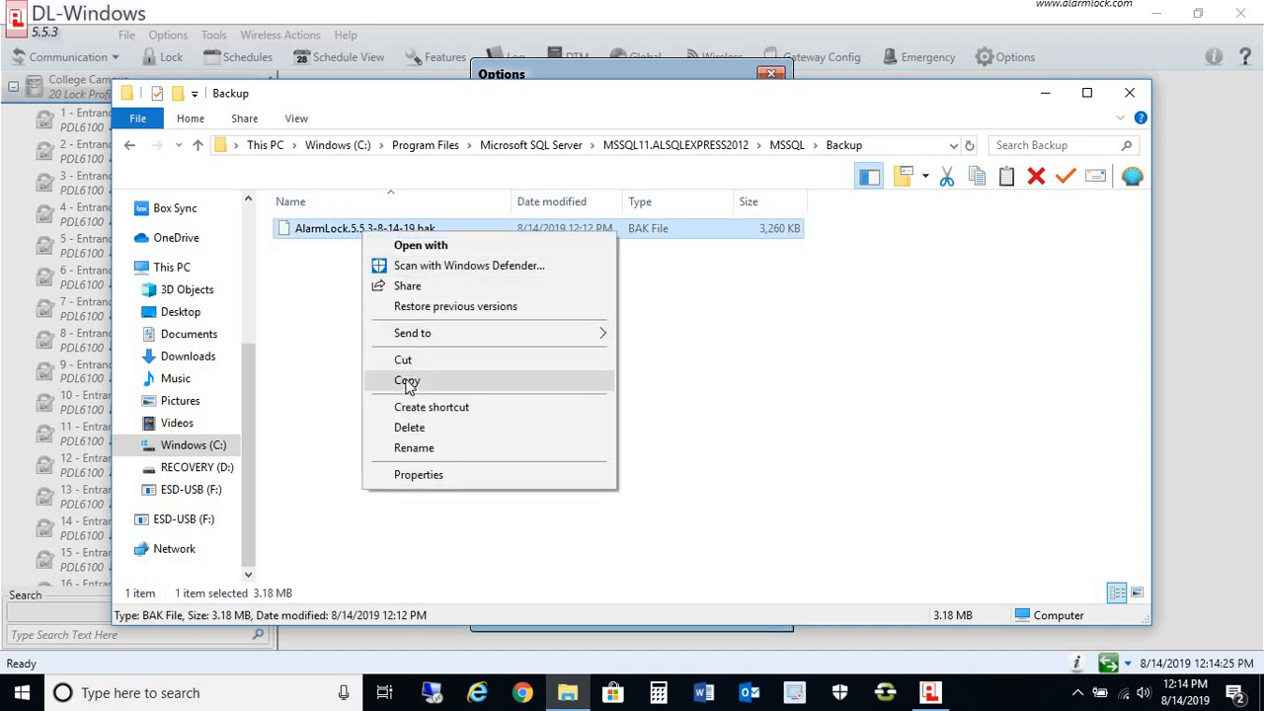
pyautogui.click(405, 381)
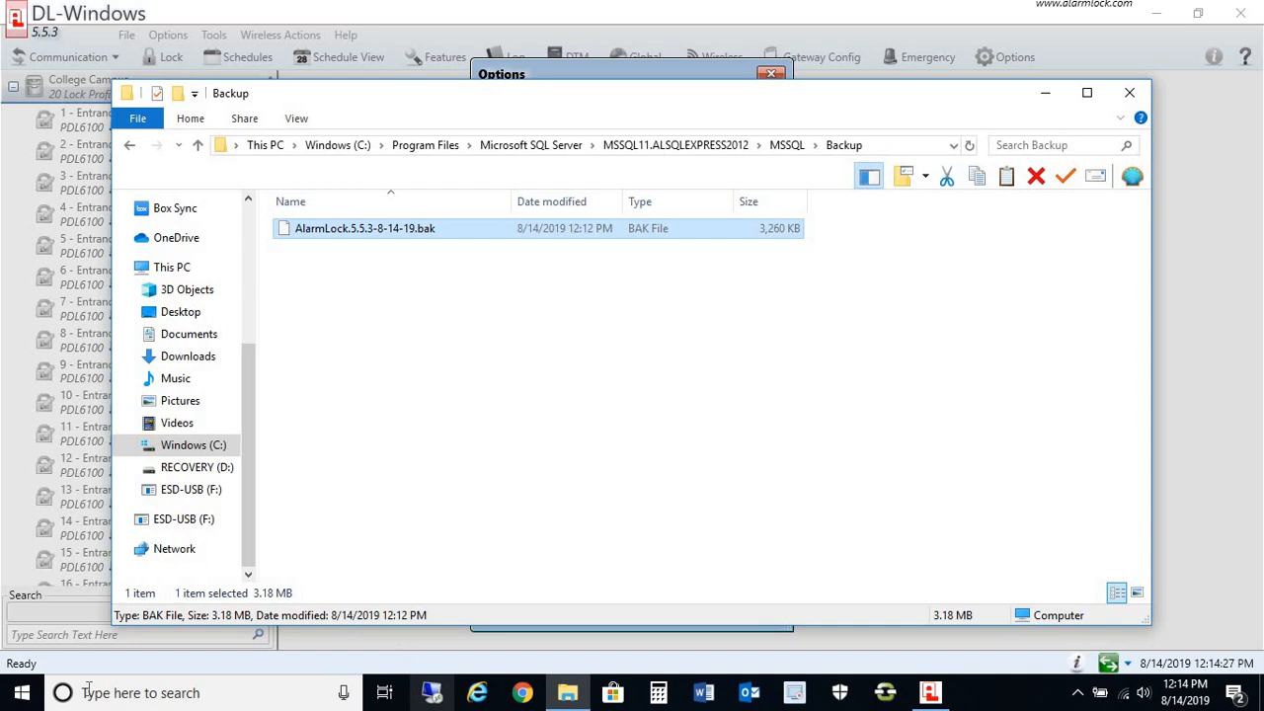
pyautogui.click(22, 689)
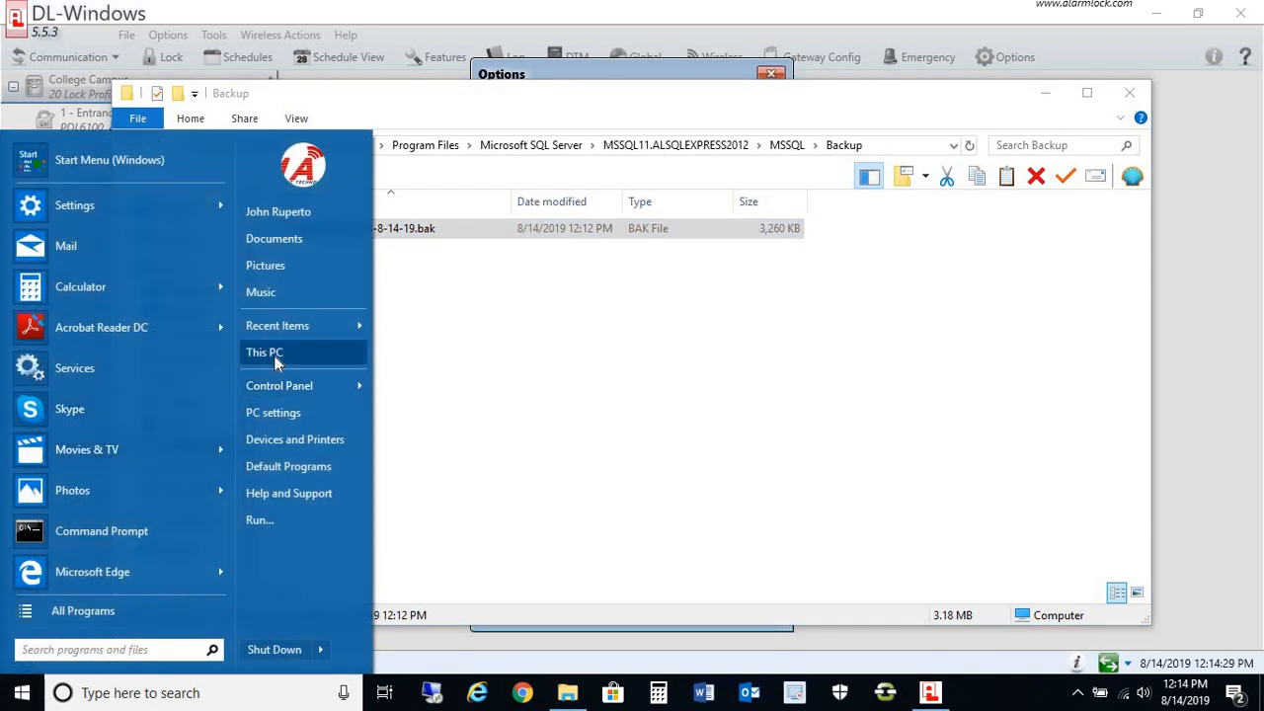
pyautogui.click(264, 352)
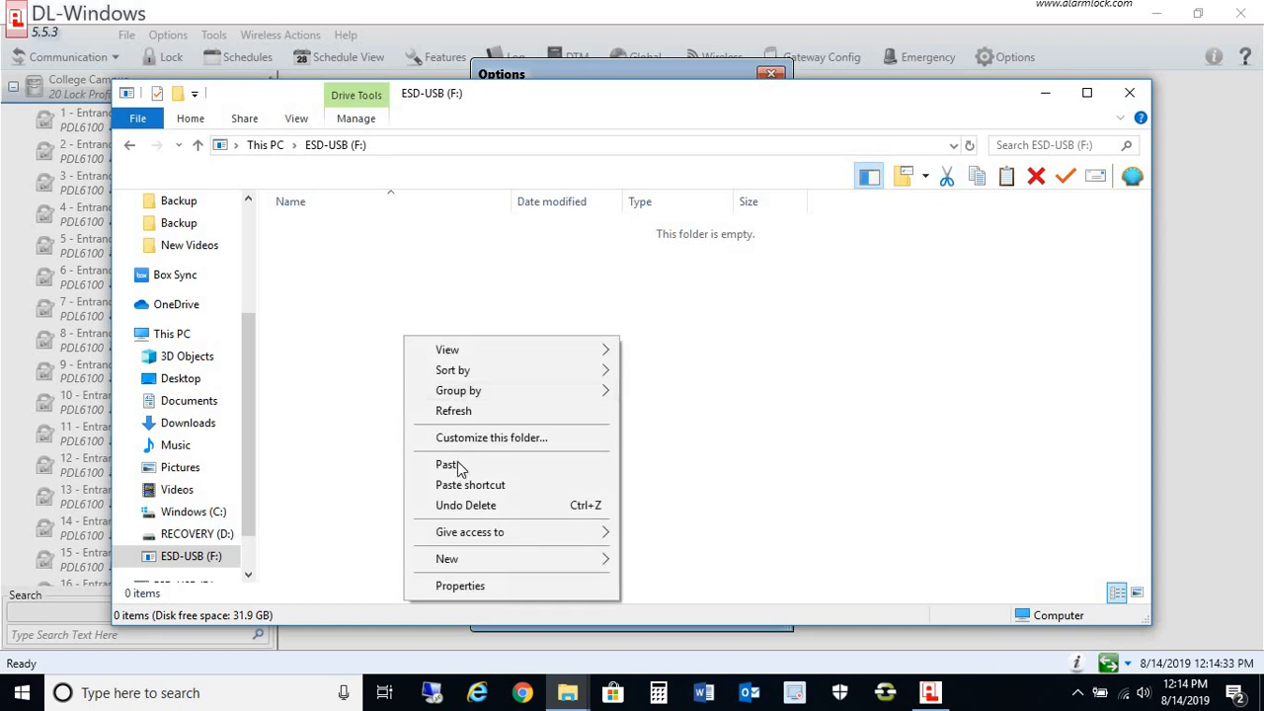
pyautogui.click(448, 465)
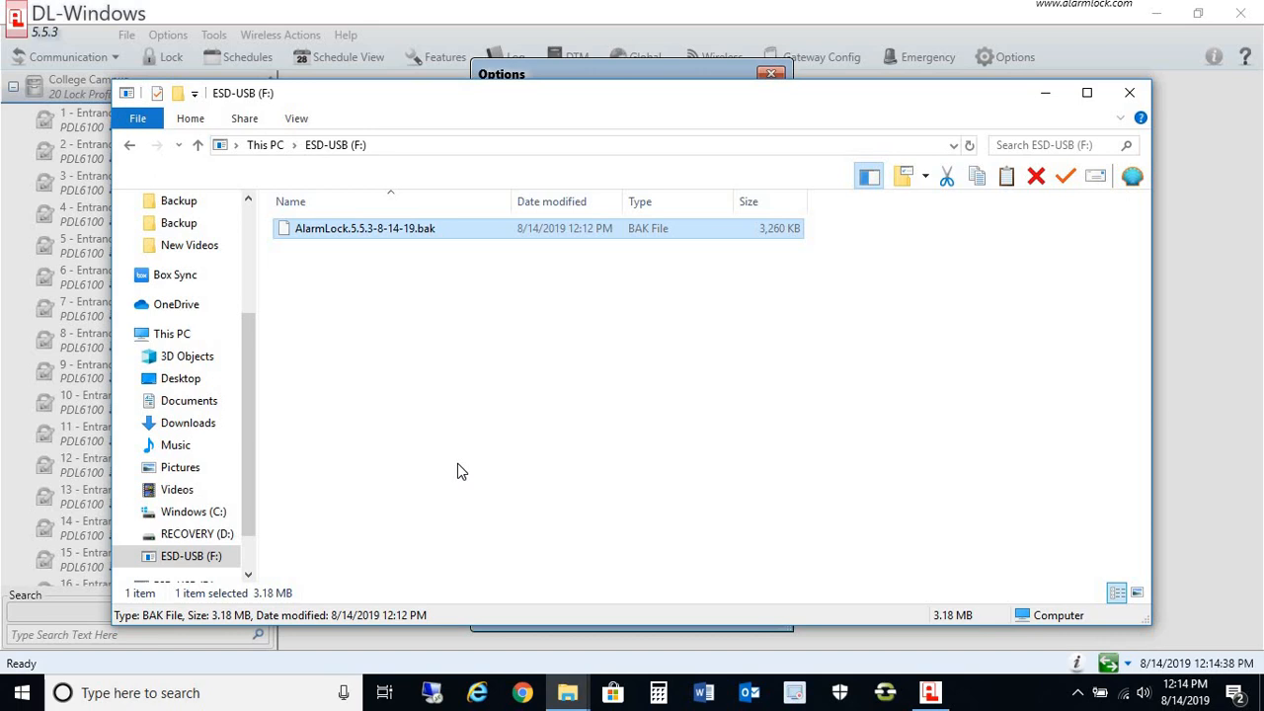
pyautogui.moveTo(872, 258)
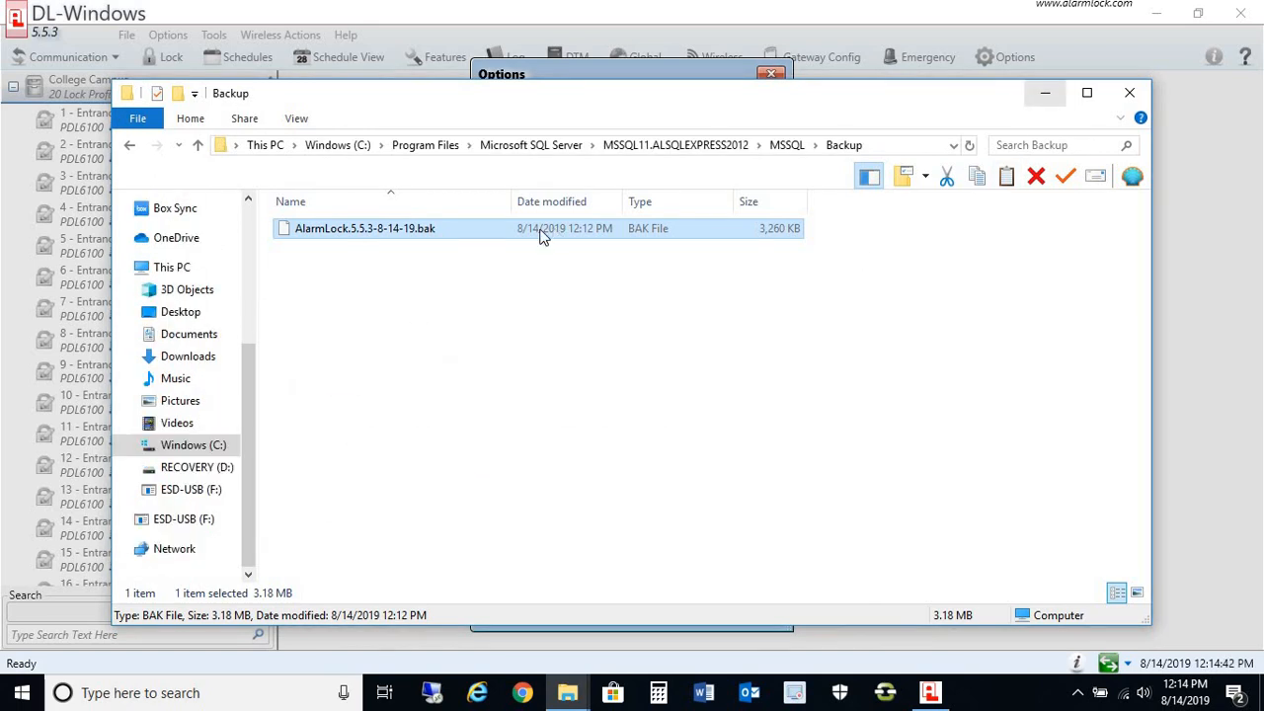
pyautogui.moveTo(662, 369)
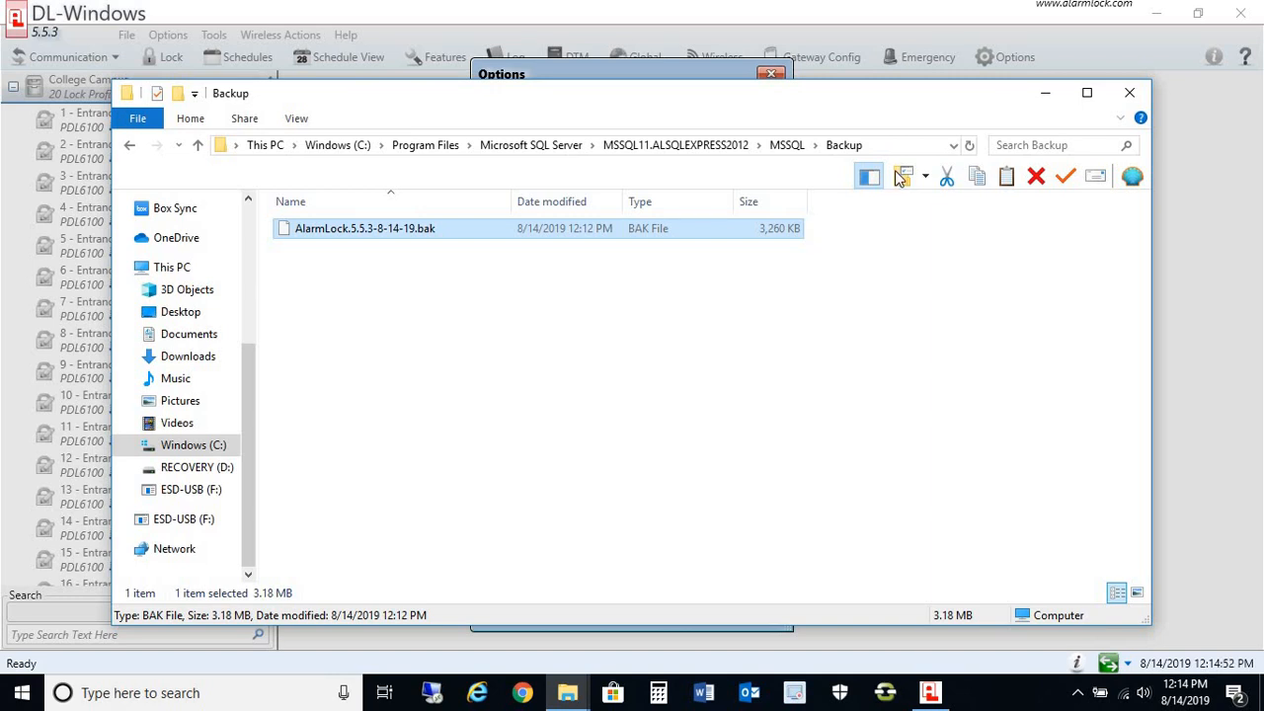
pyautogui.moveTo(571, 401)
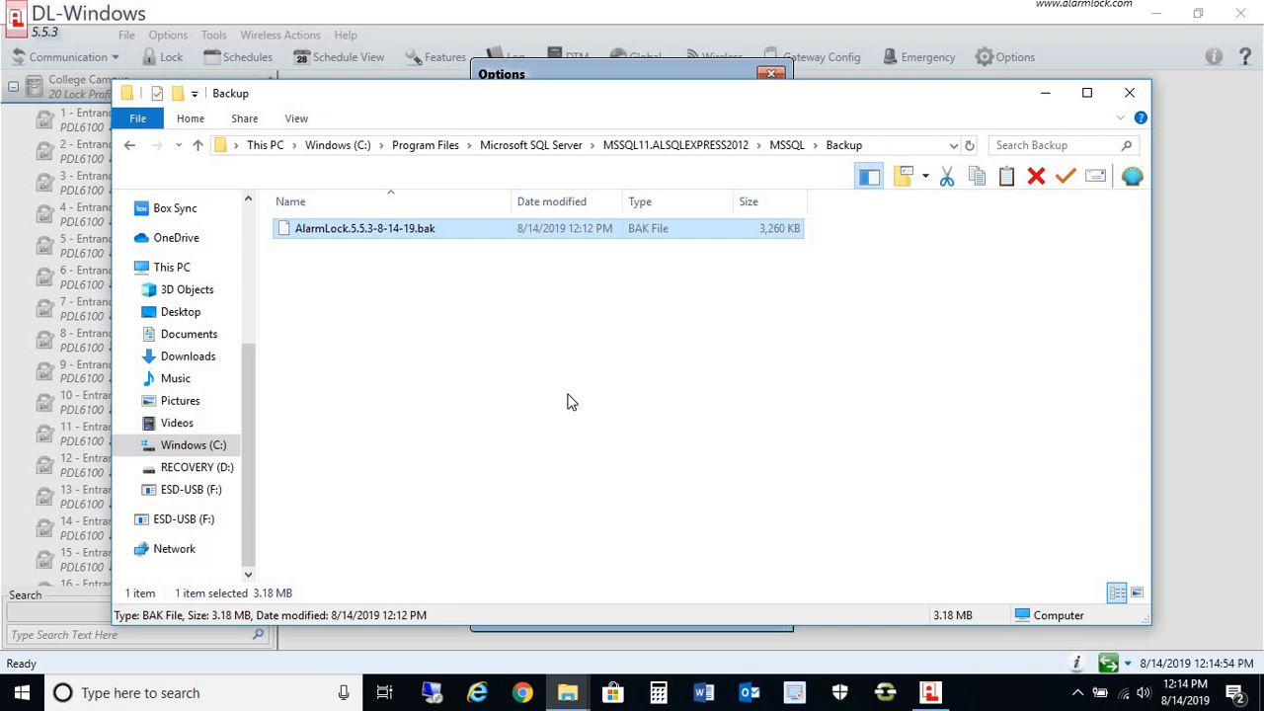